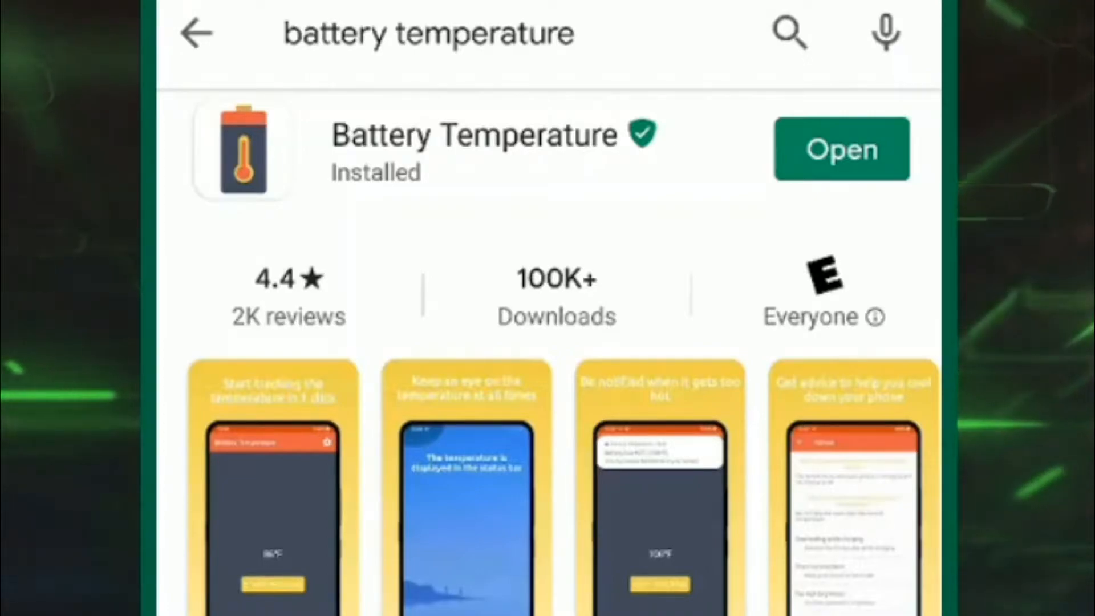
Launch Battery Temperature from its Play Store listing so it tracks the battery at 81°F.
click(840, 148)
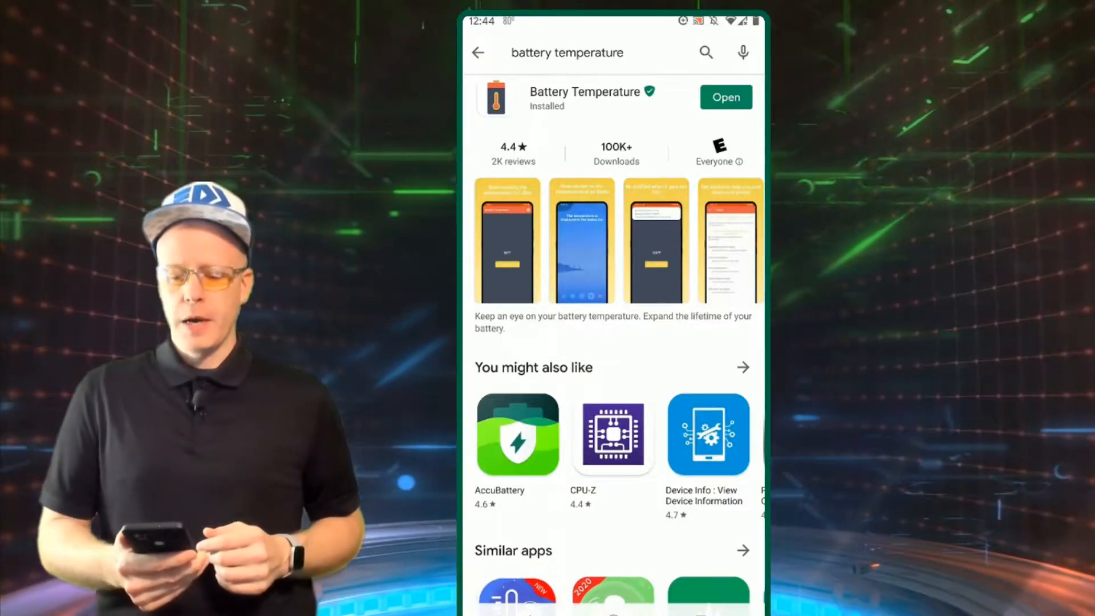
click(725, 97)
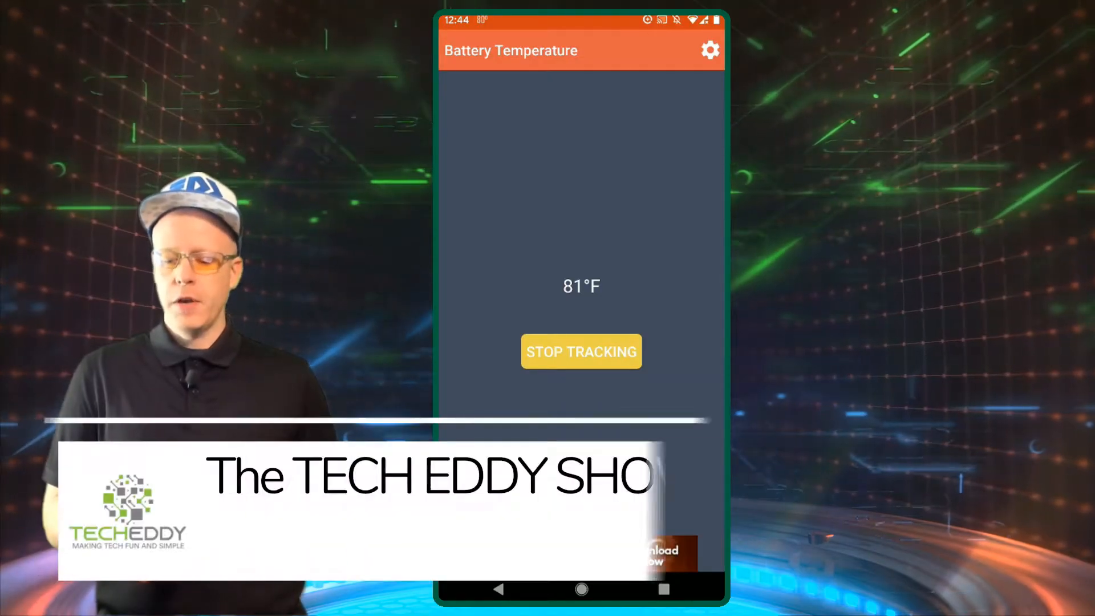
In the app settings keep Fahrenheit units and leave hot-battery notifications switched on.
click(709, 50)
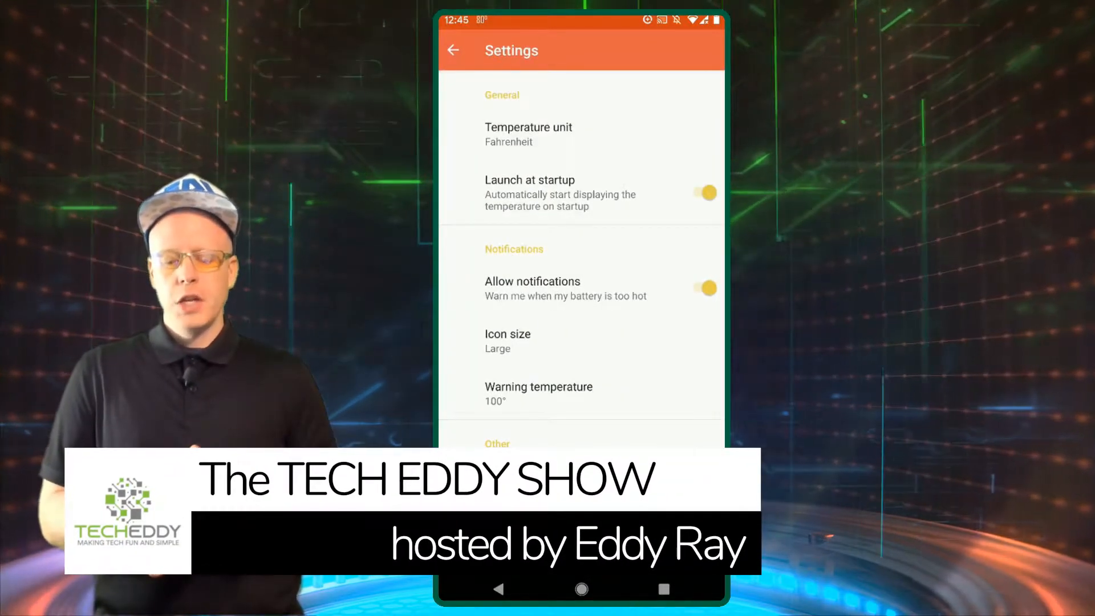
click(528, 135)
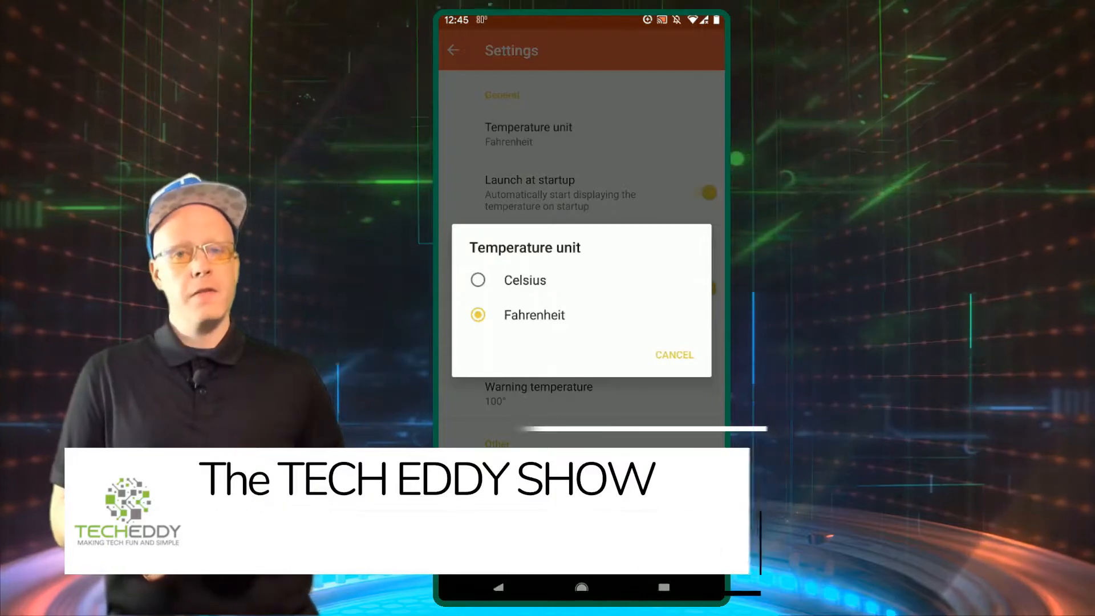
click(673, 355)
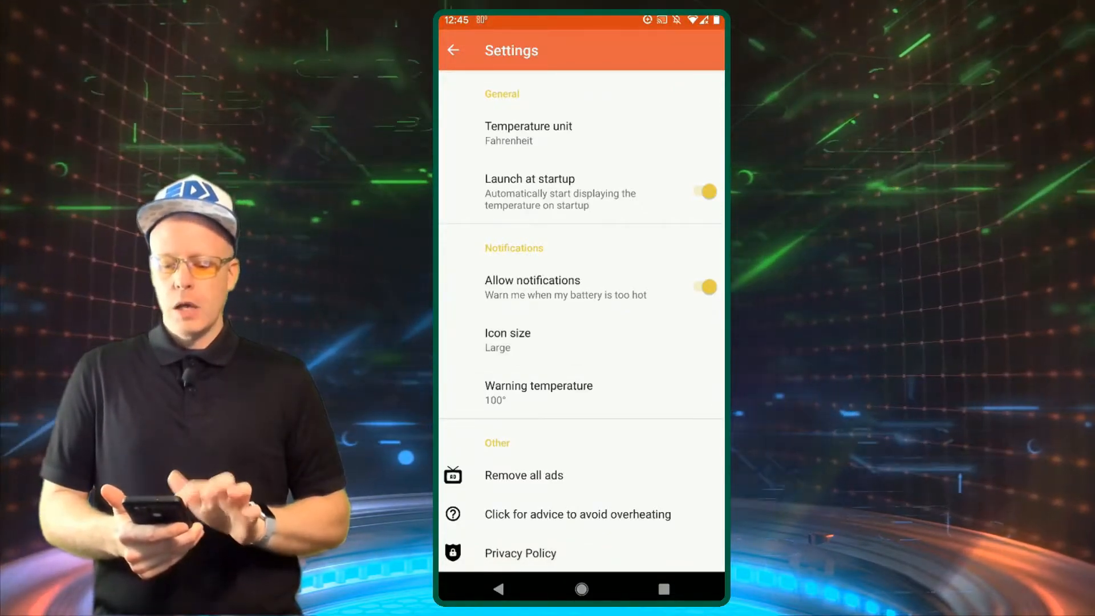
click(702, 286)
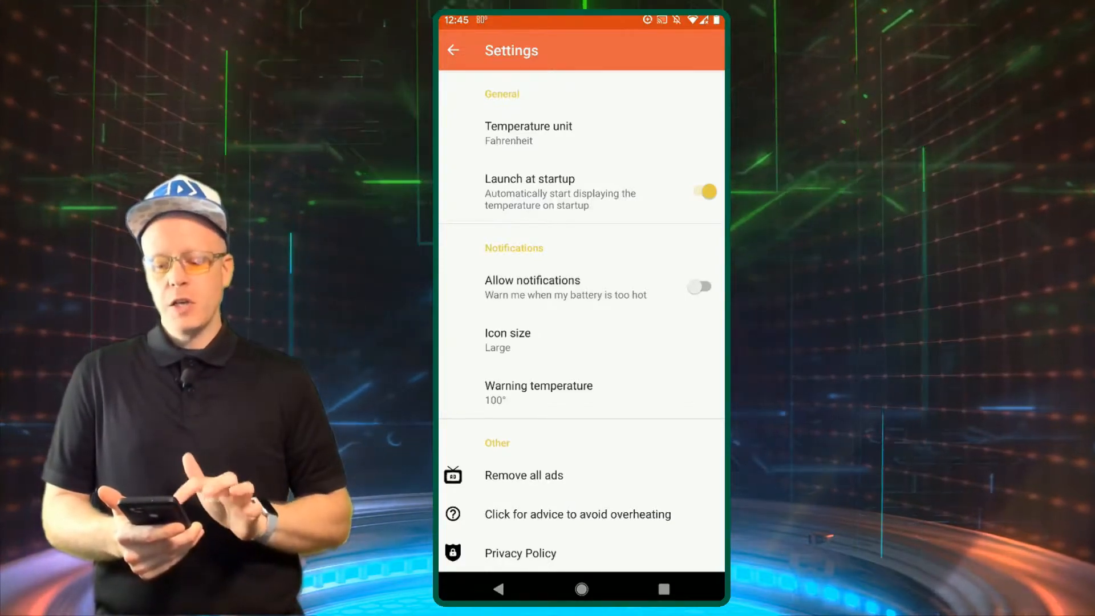
click(698, 286)
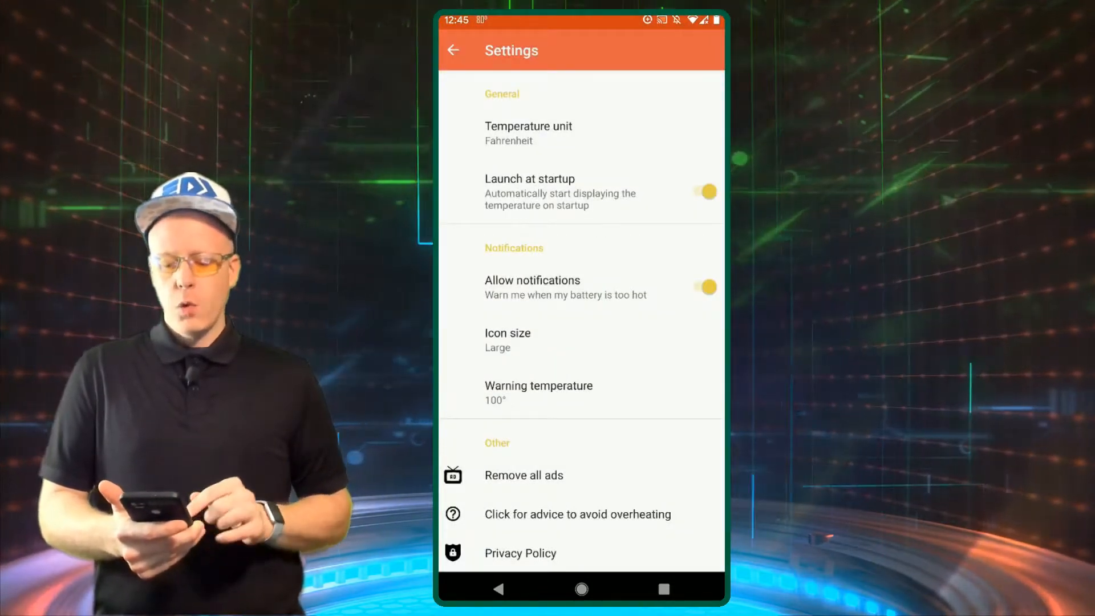
Confirm the warning temperature at 100°.
click(538, 391)
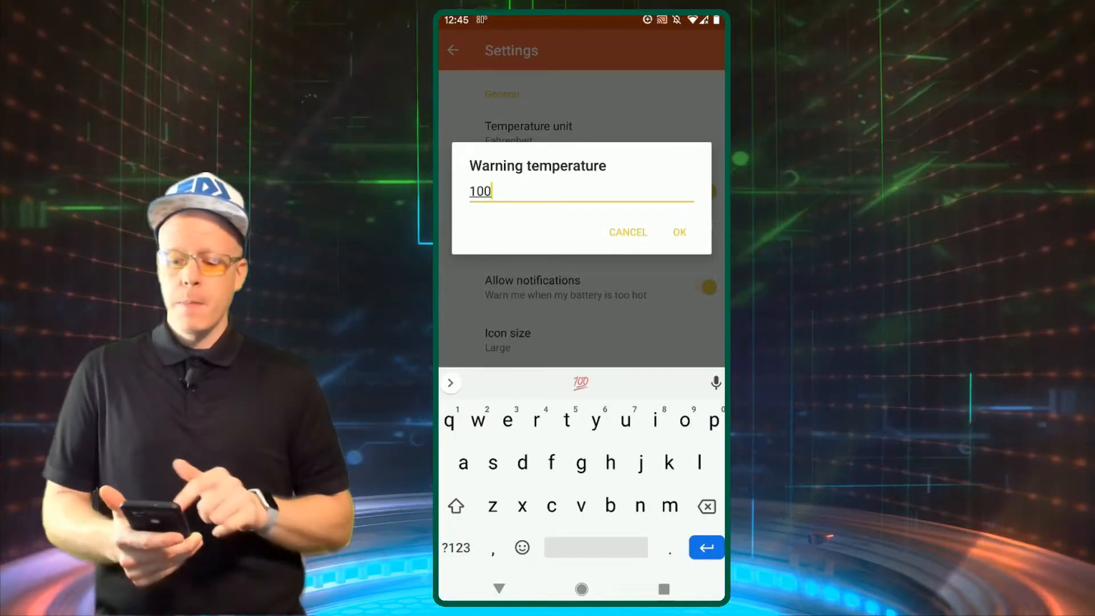
click(677, 232)
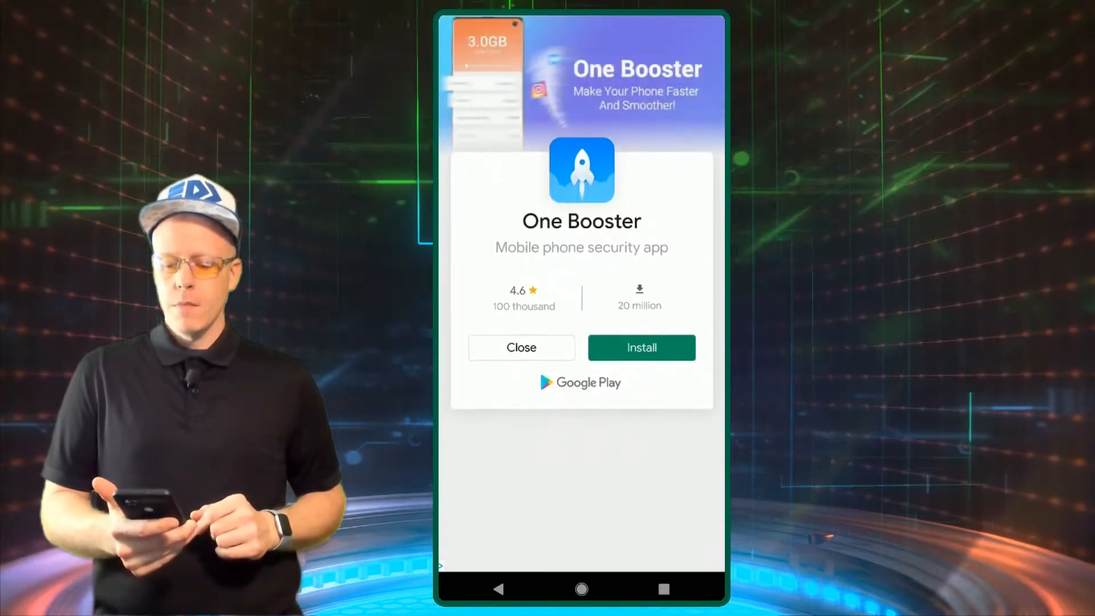
Dismiss the One Booster advertisement.
click(520, 346)
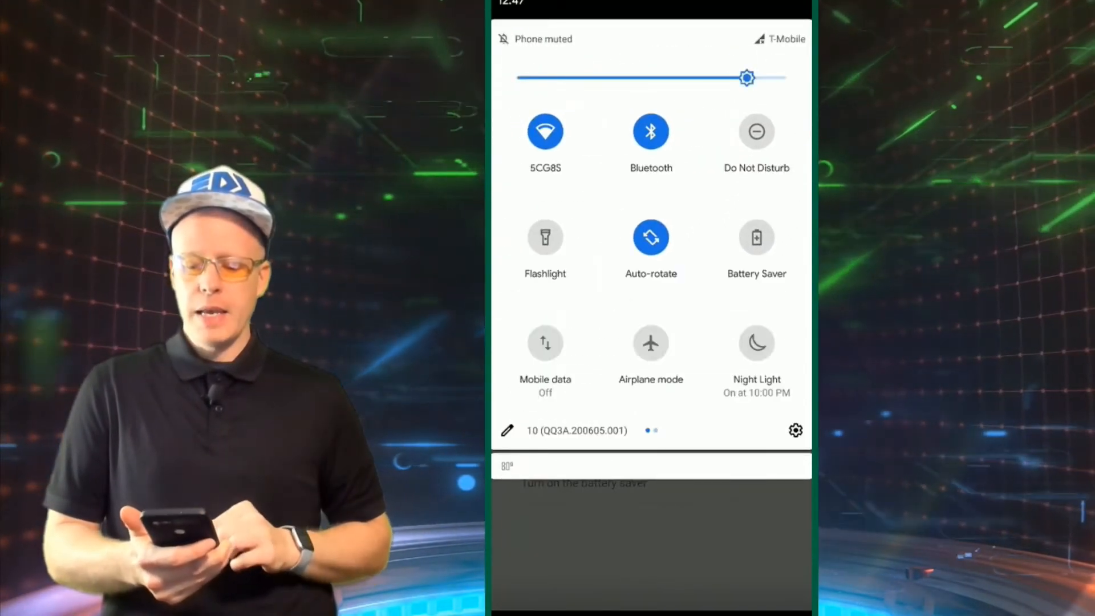
In Android Display settings slide the brightness level down to about 43%.
click(795, 430)
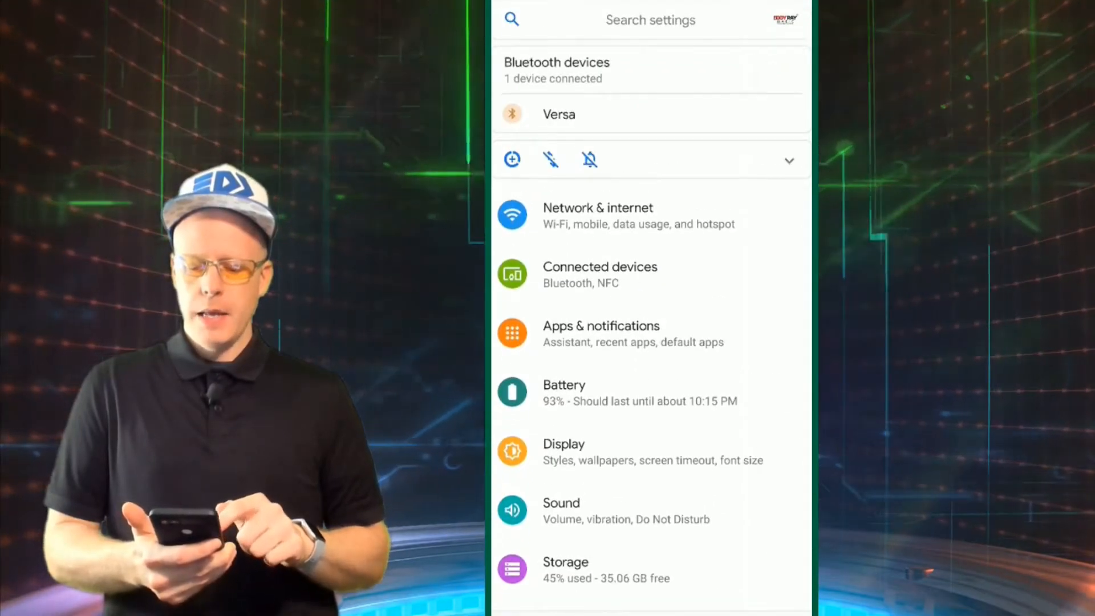
click(562, 451)
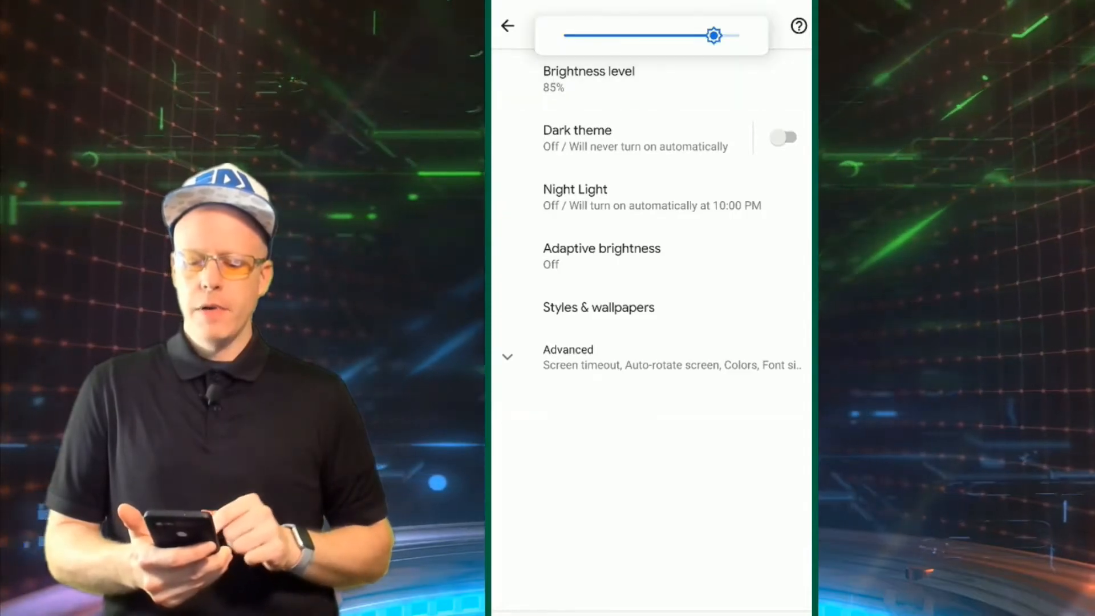
drag(714, 36, 583, 35)
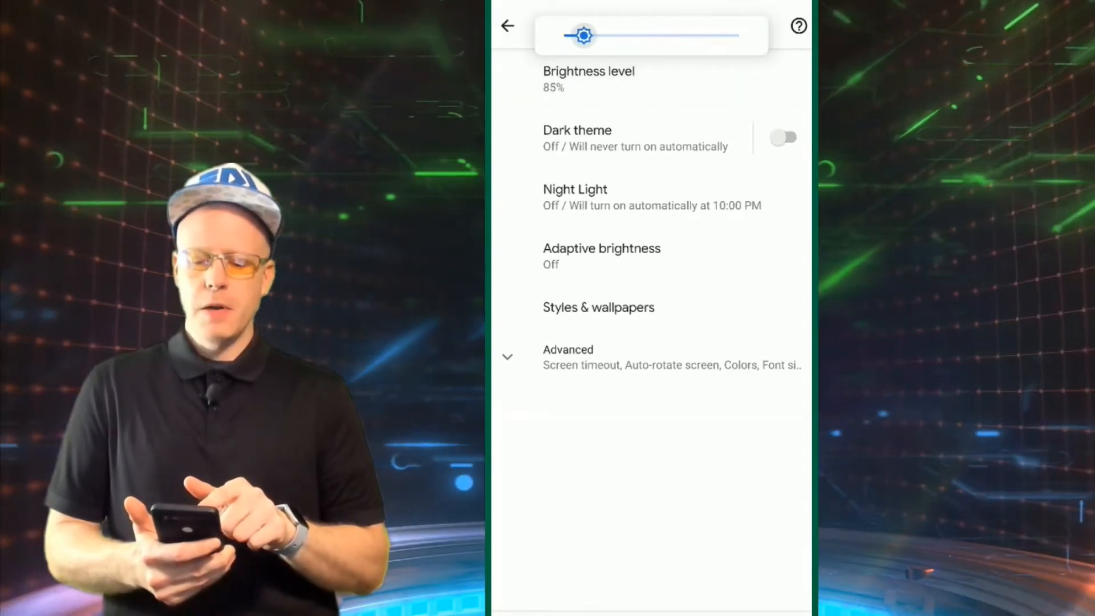
drag(583, 35, 687, 35)
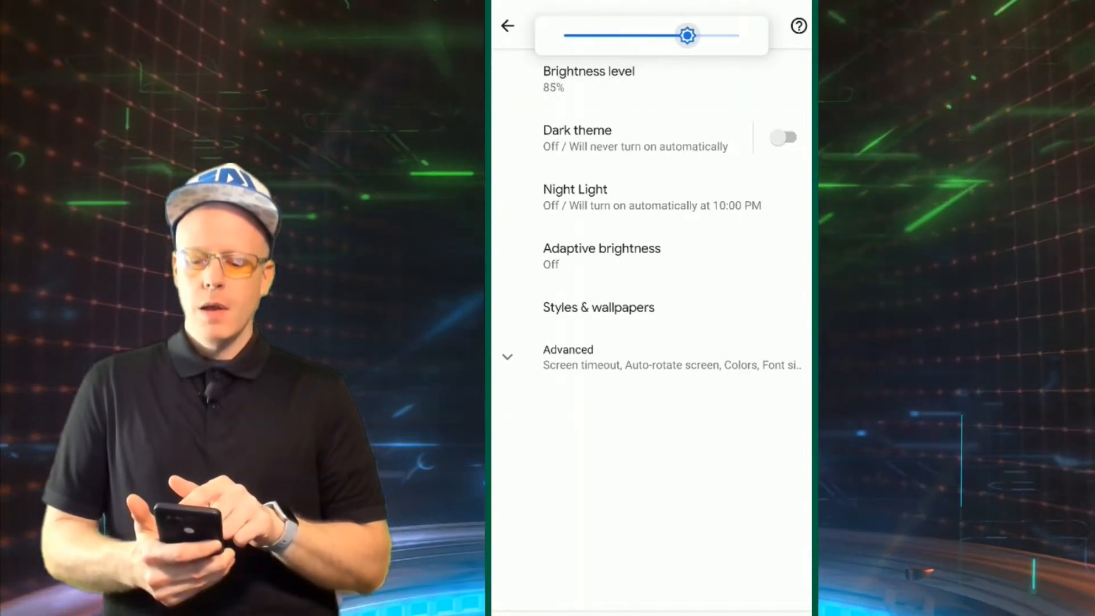
drag(687, 35, 739, 35)
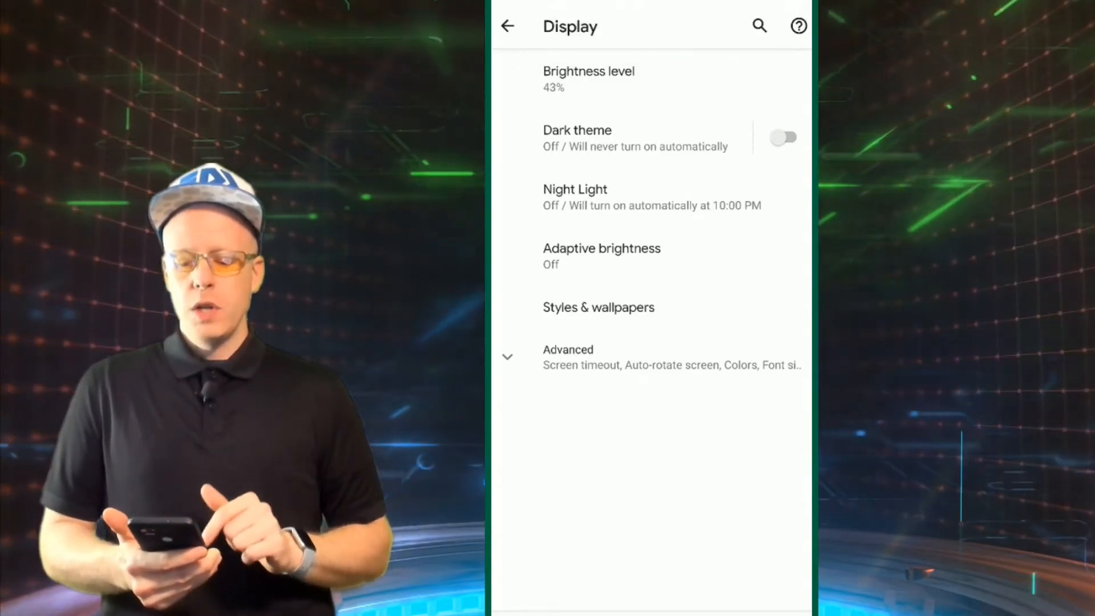
Switch adaptive brightness on and return to the home screen.
click(601, 256)
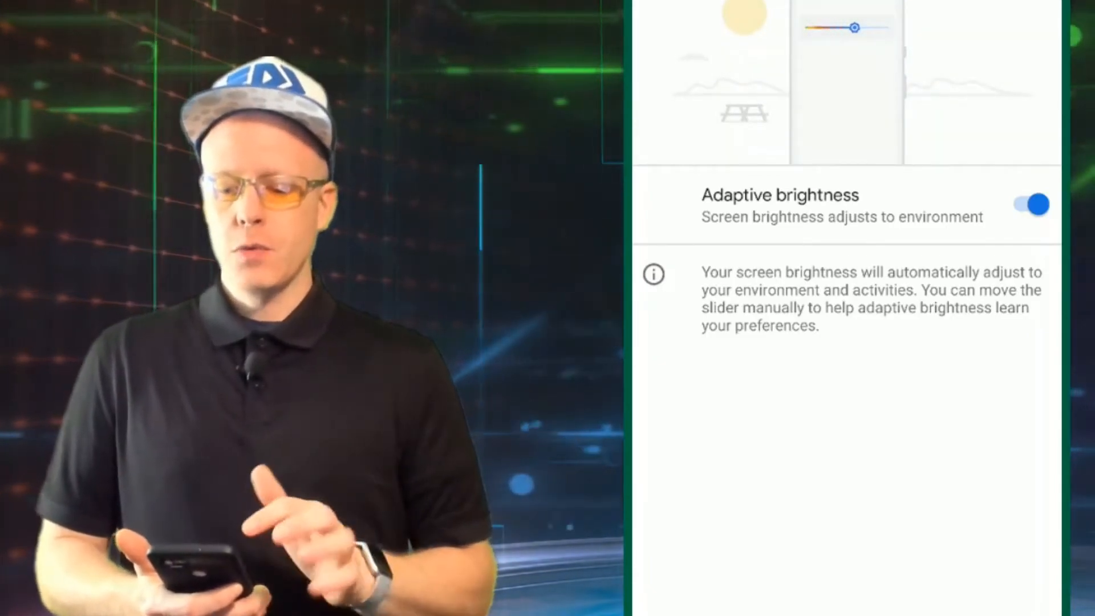
drag(852, 27, 876, 28)
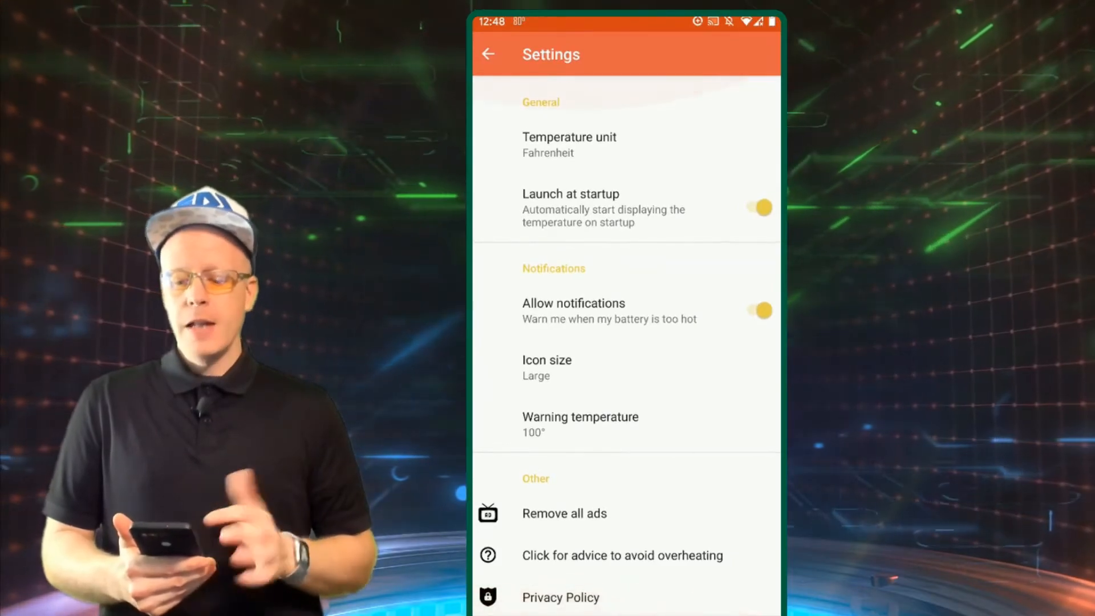
click(487, 54)
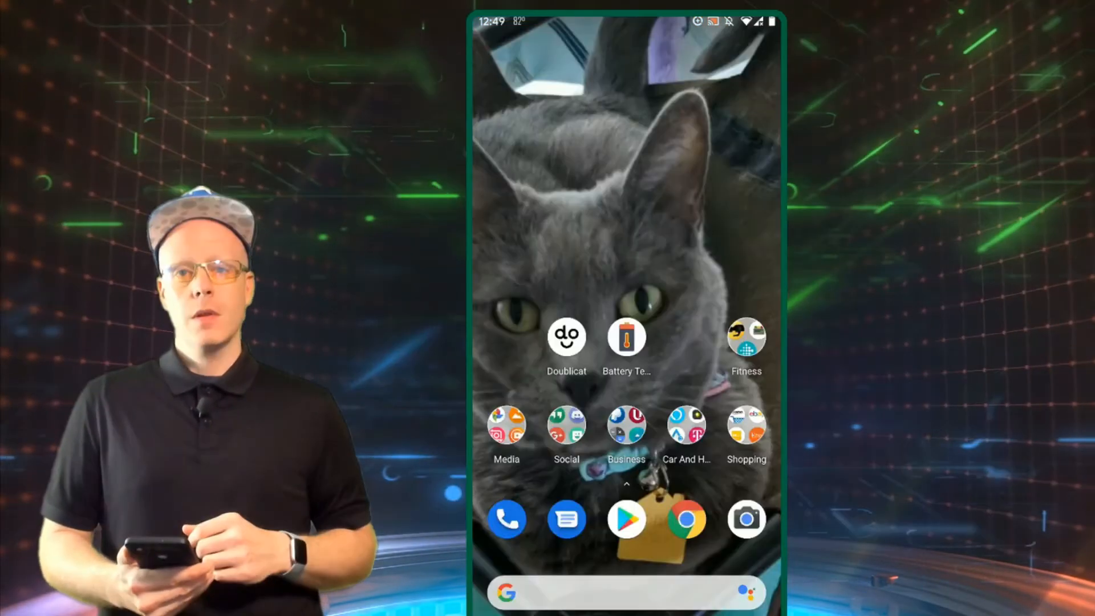